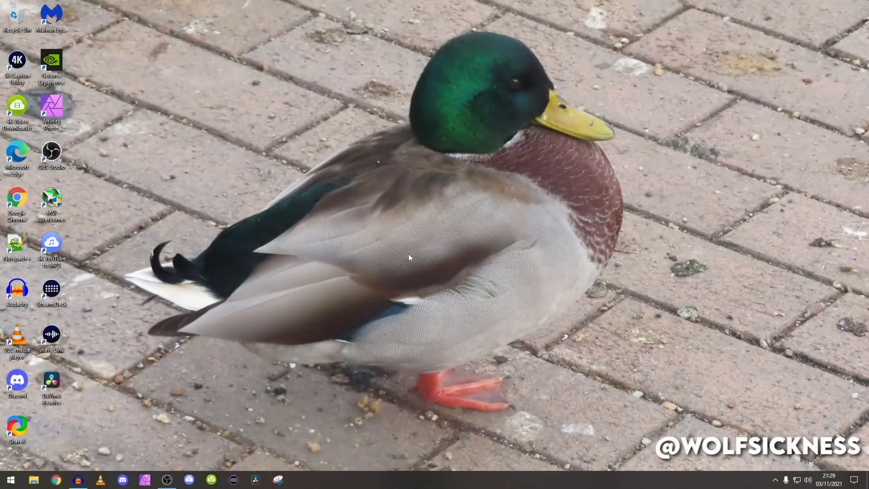
mouse_move(255, 373)
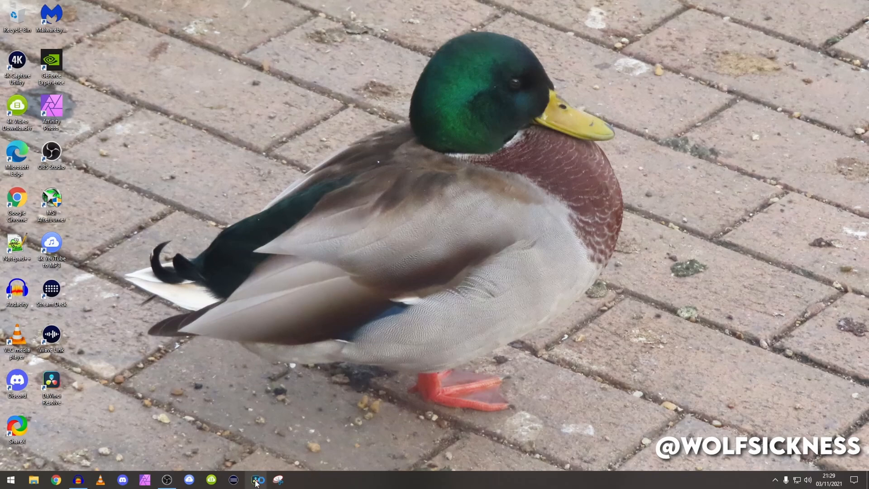
Step: Launch DaVinci Resolve from the taskbar and choose the Untitled Project
left_click(256, 479)
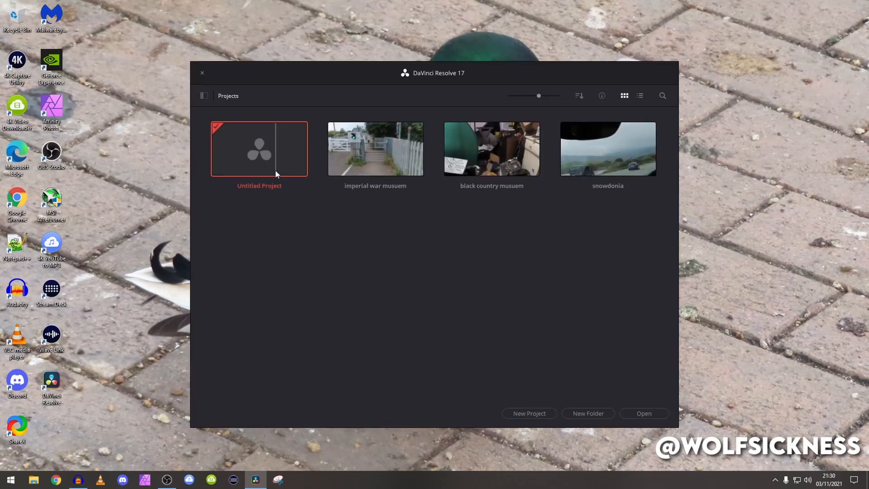
left_click(202, 73)
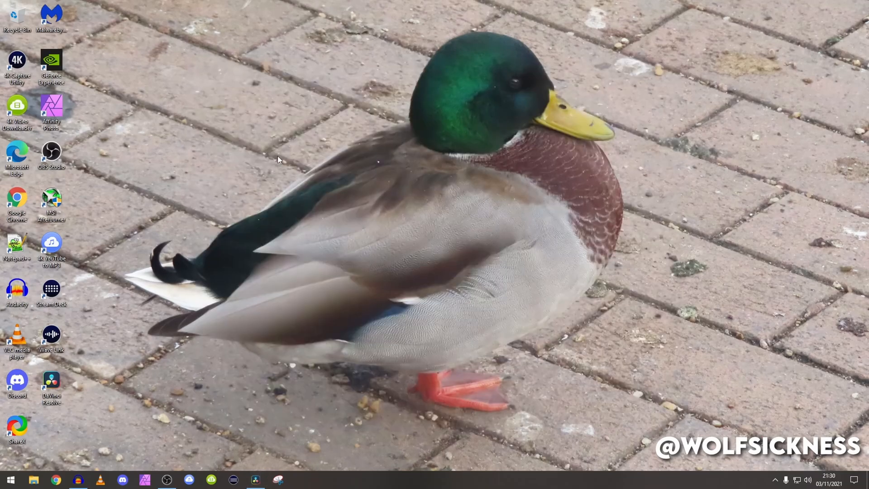
Step: Open the Untitled Project in the Edit page and match the timeline frame rate to the gameplay clip
left_click(255, 479)
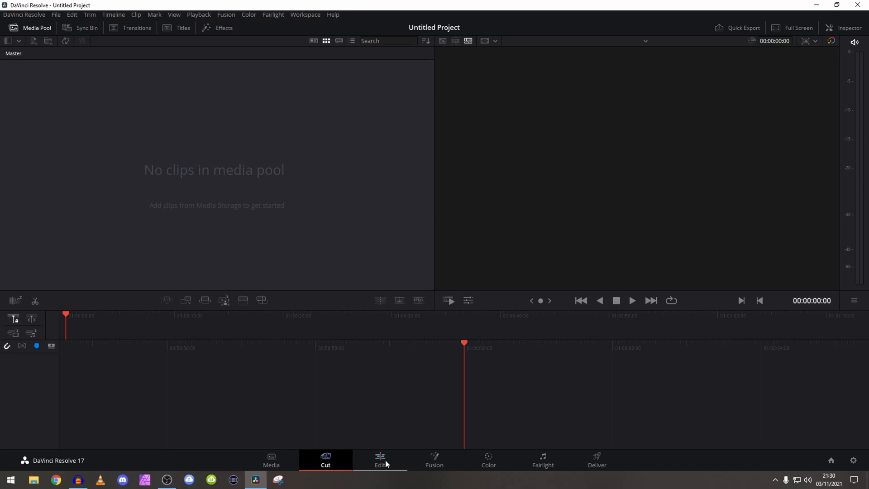
left_click(379, 460)
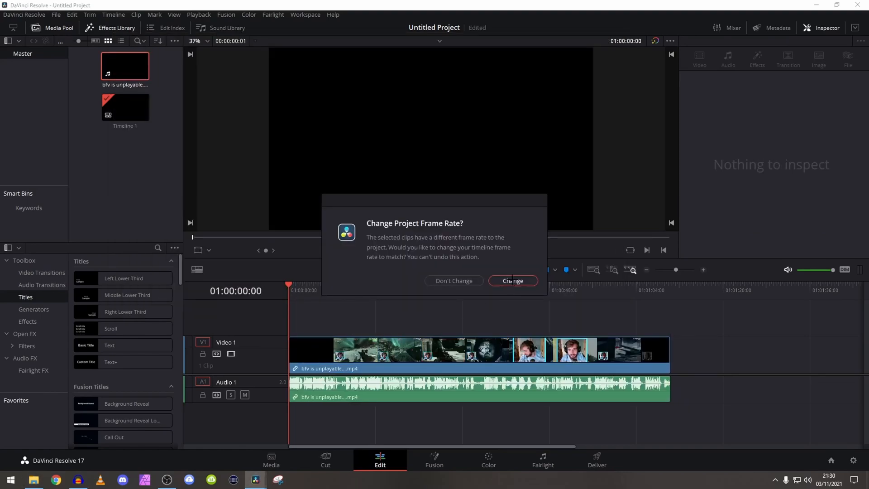
left_click(510, 281)
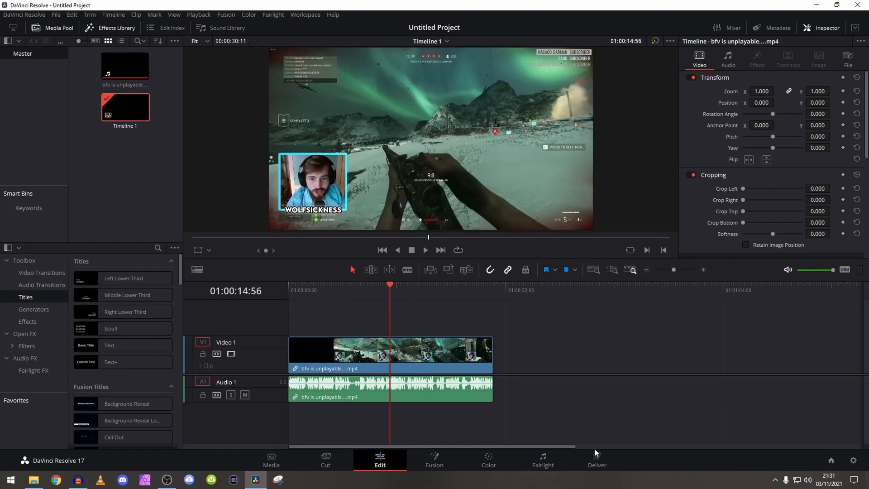
Step: On the Deliver page, save the render as 'test' in the Exported Videos folder
left_click(596, 460)
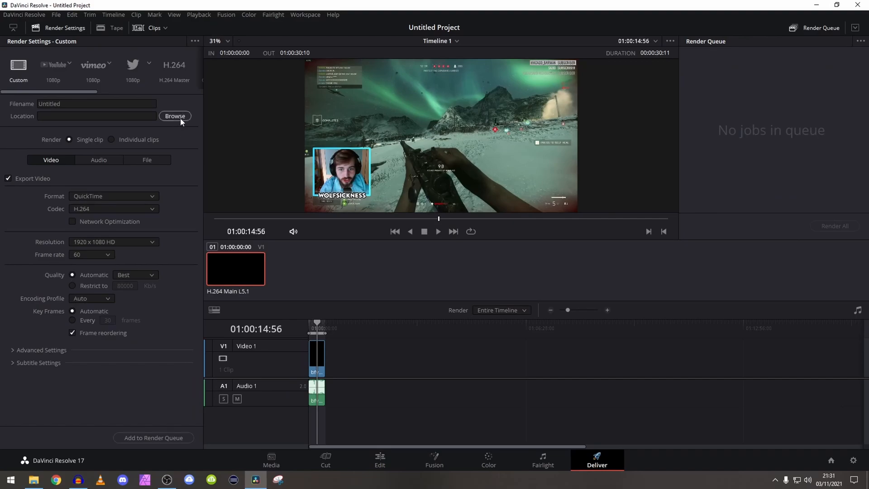
left_click(175, 116)
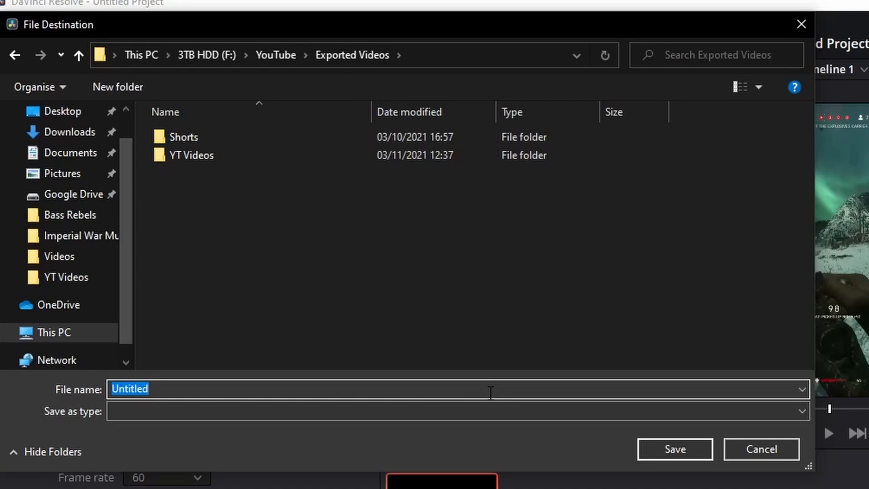
type("test")
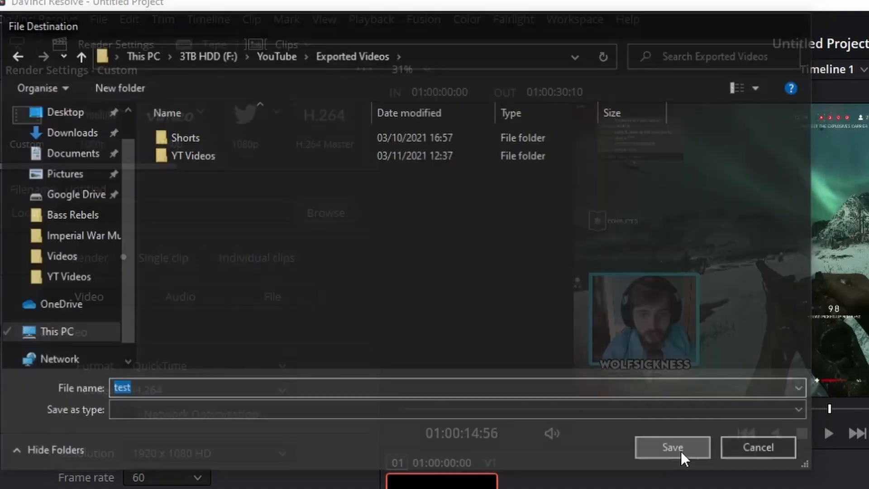
left_click(670, 447)
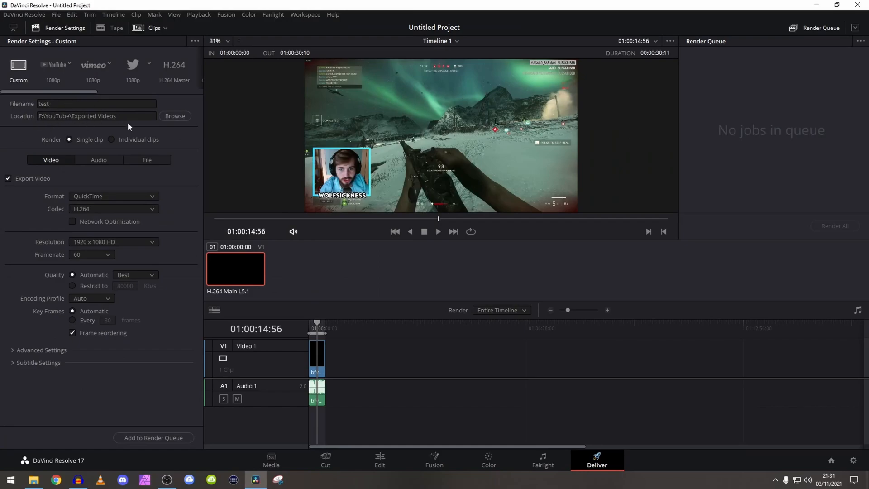
mouse_move(142, 190)
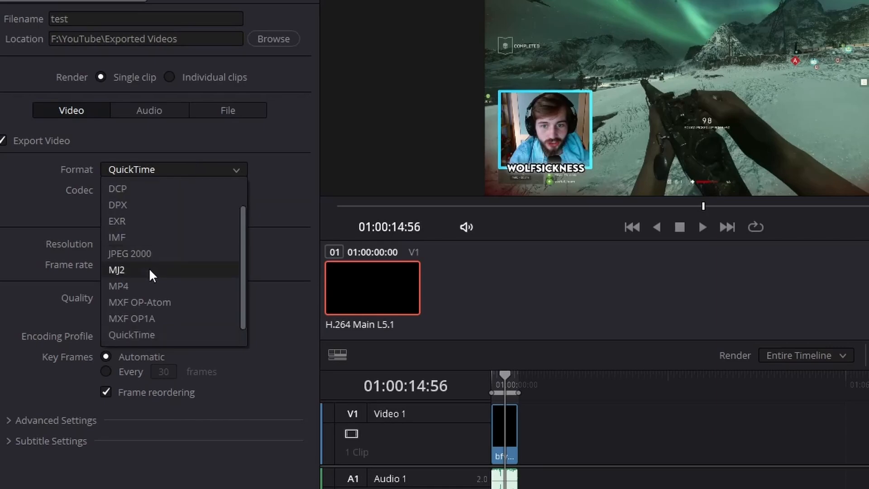
Step: Set the render format to MP4 with the H.264 codec and review the resolution options
left_click(118, 285)
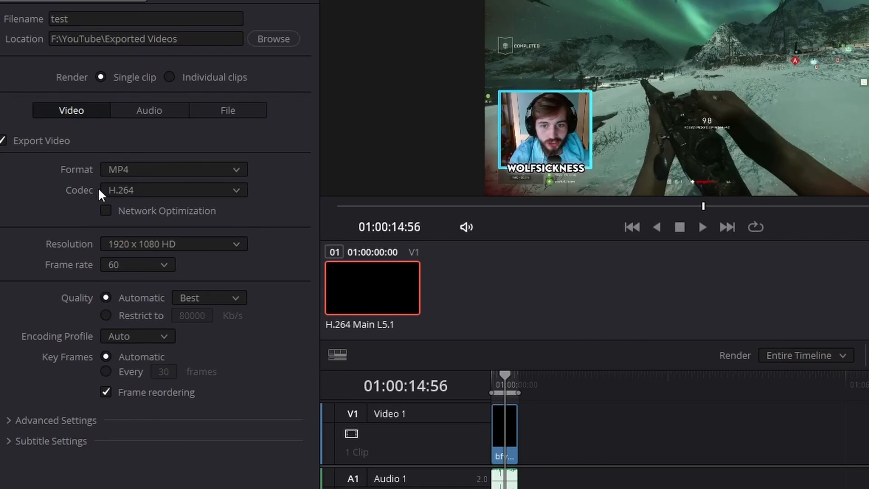
mouse_move(133, 199)
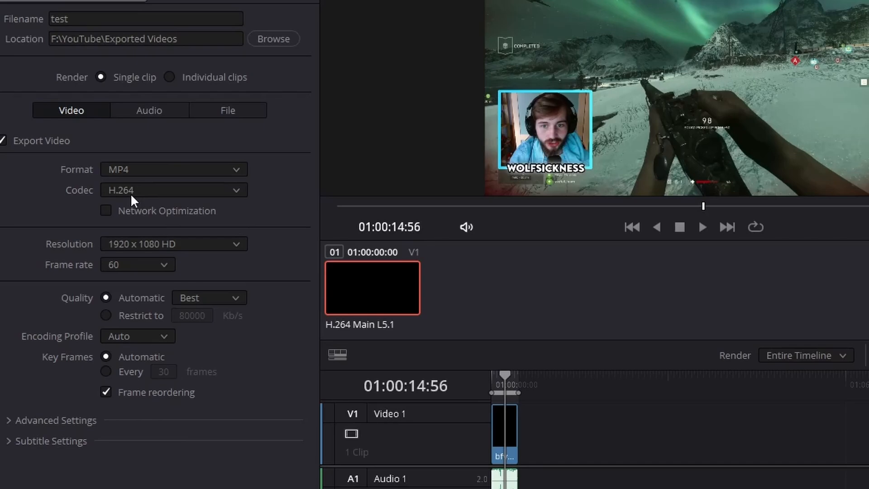
left_click(173, 243)
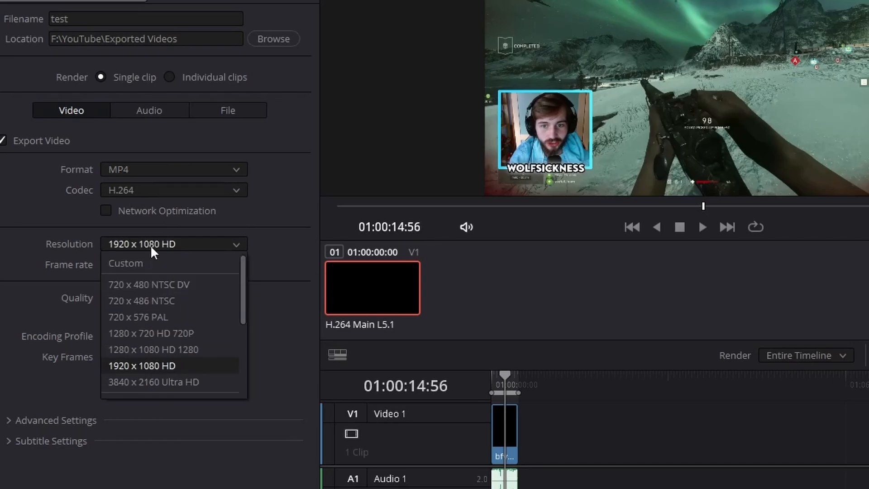
mouse_move(154, 262)
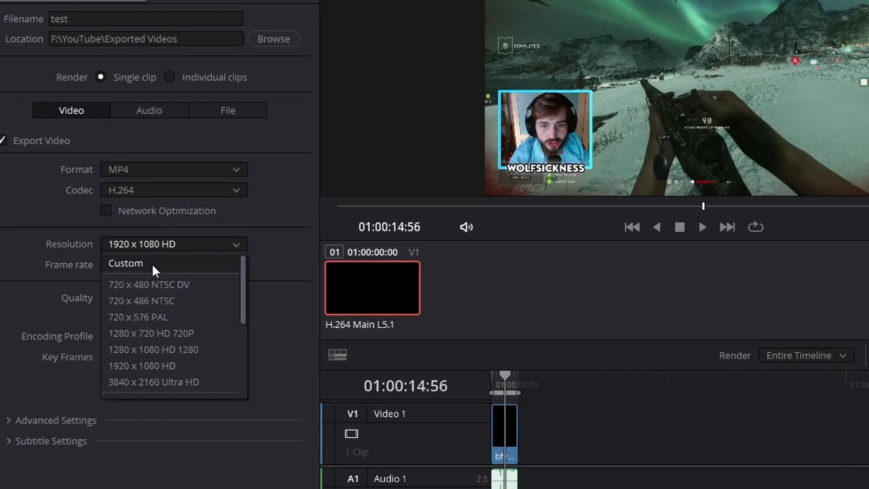
Step: Enter a custom output resolution of 2560 wide by 1440 high
left_click(125, 262)
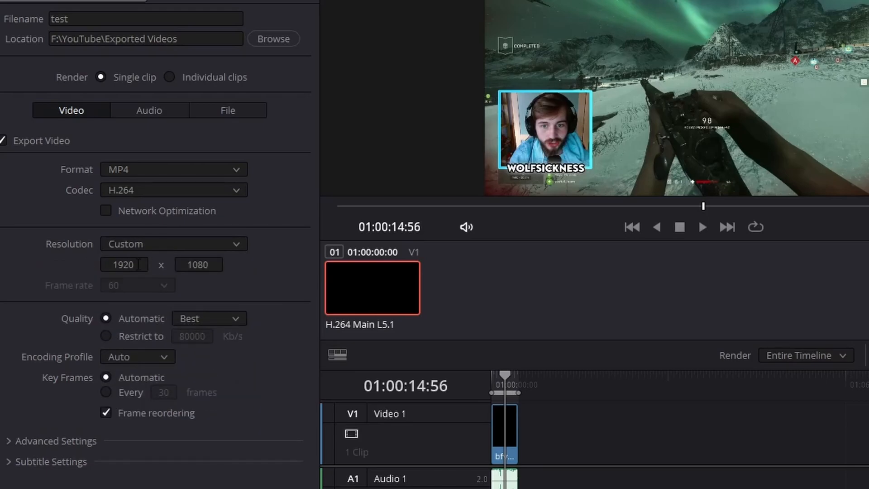
left_click(124, 264)
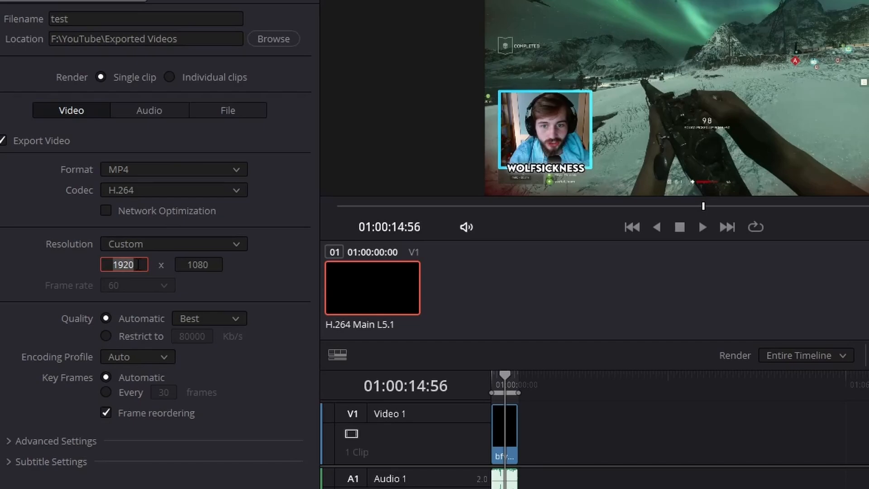
type("2560")
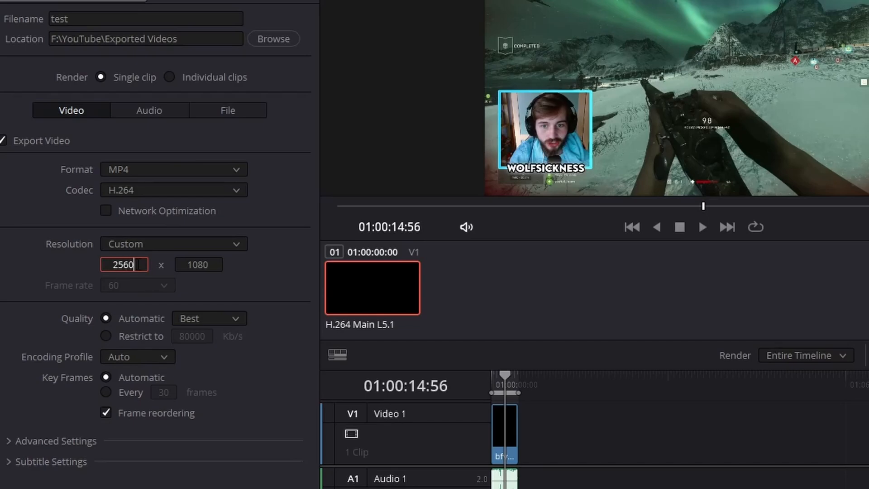
left_click(198, 264)
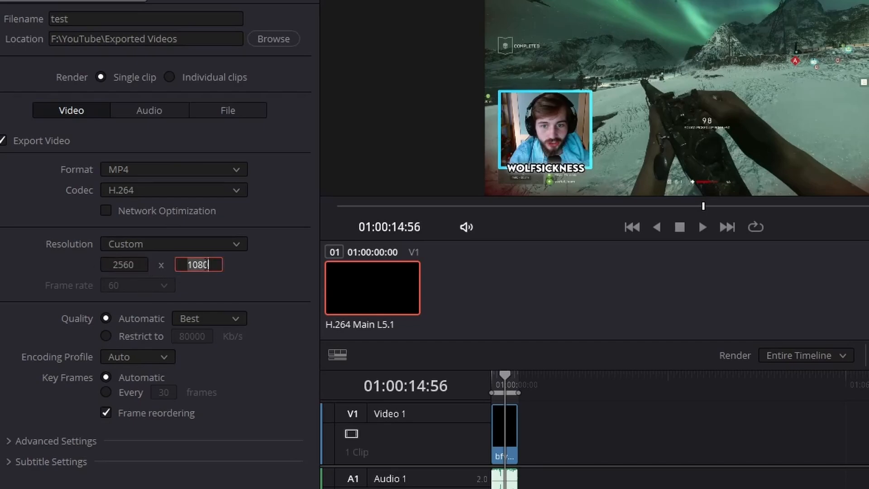
type("144")
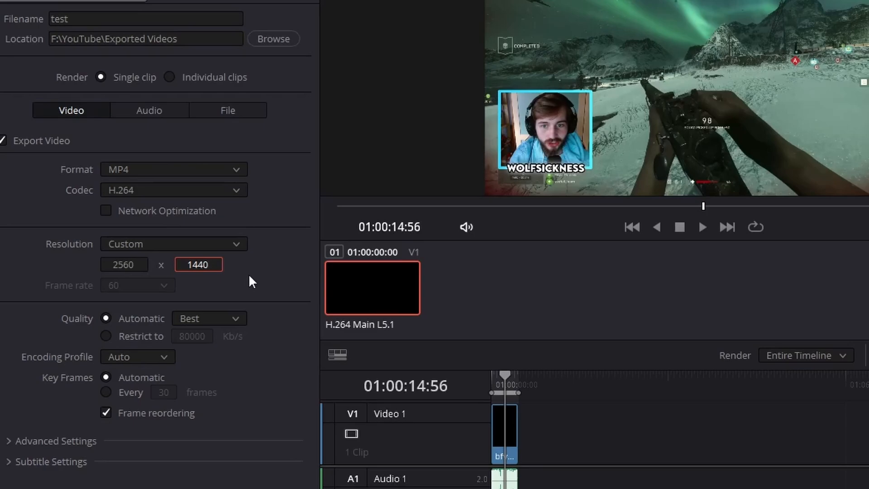
left_click(199, 264)
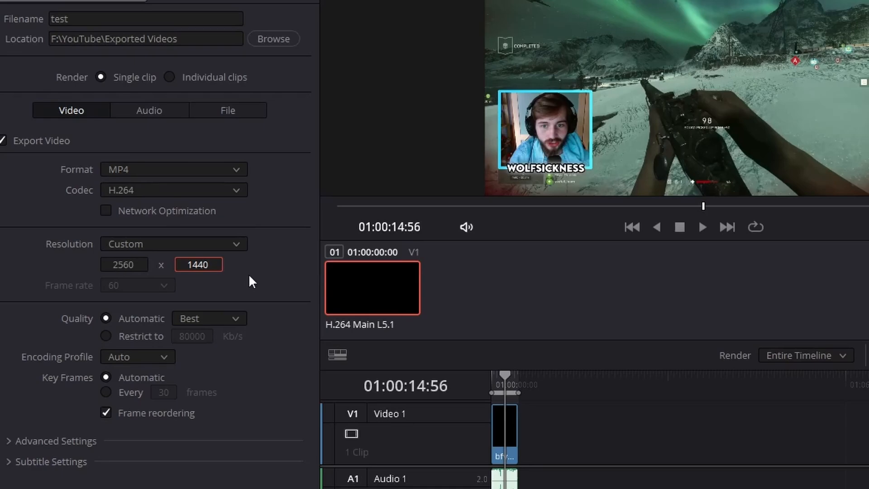
left_click(199, 264)
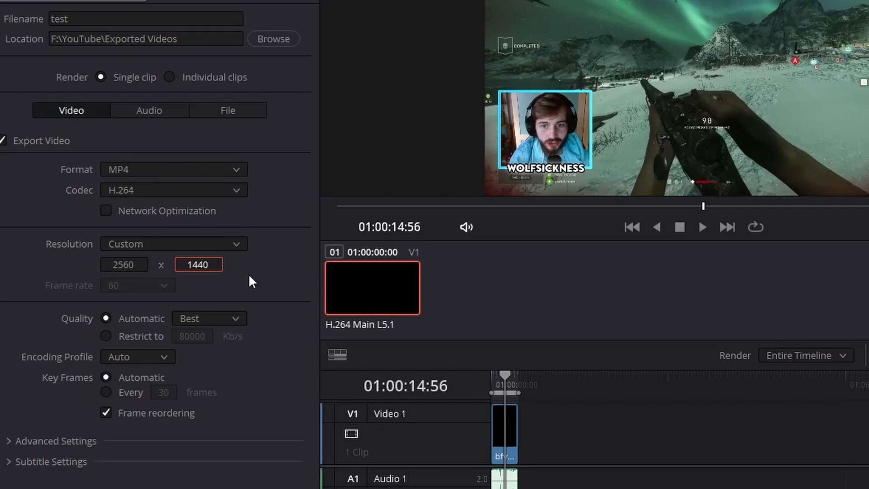
left_click(198, 264)
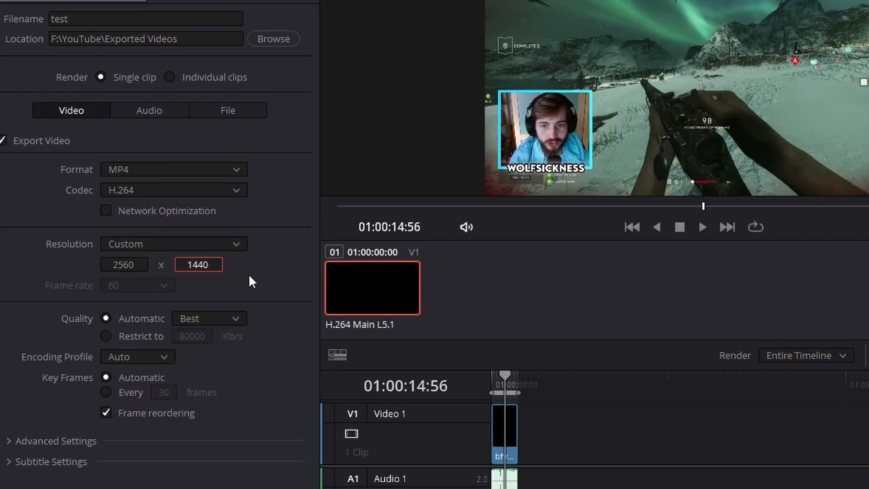
left_click(198, 264)
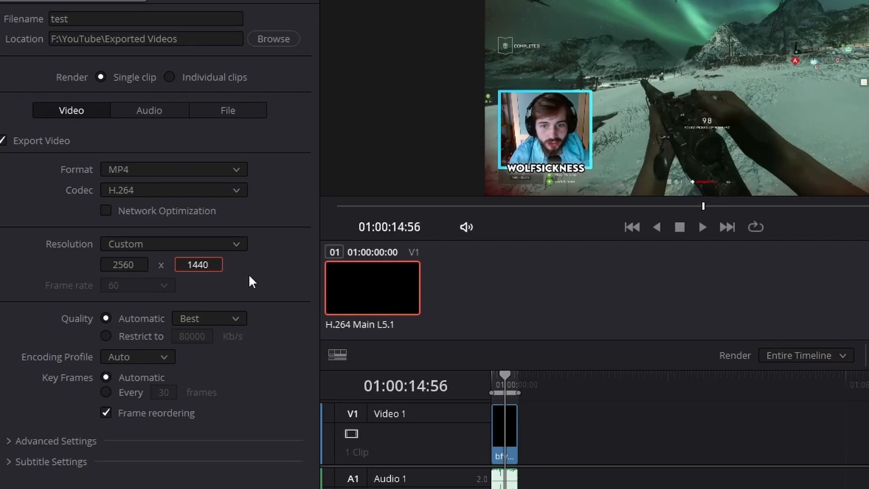
left_click(198, 265)
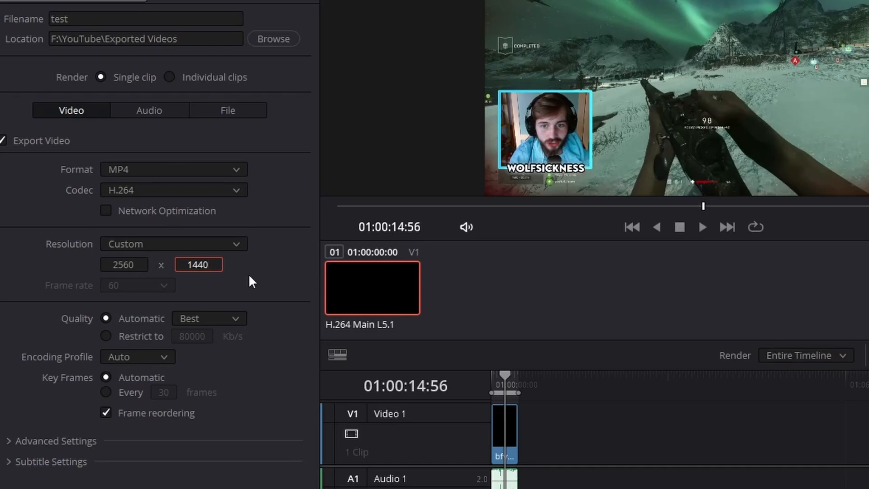
mouse_move(209, 295)
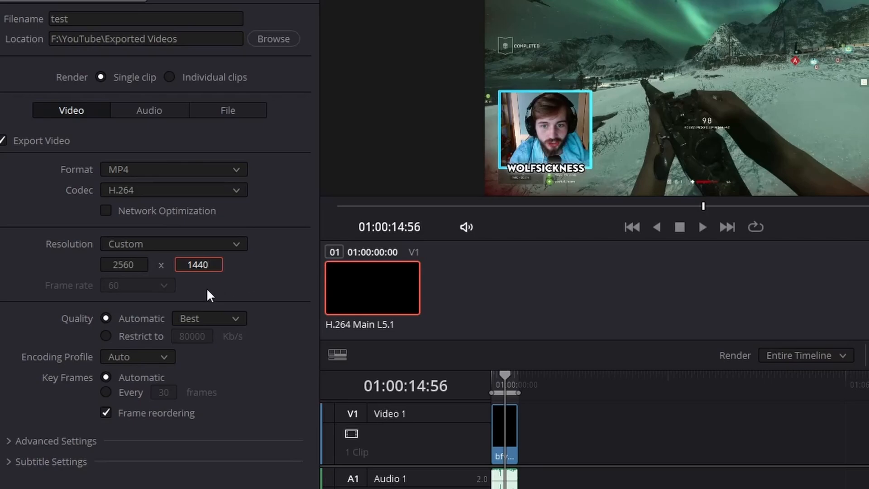
Step: Restrict the export quality to a fixed 16000 Kb/s bitrate
left_click(105, 336)
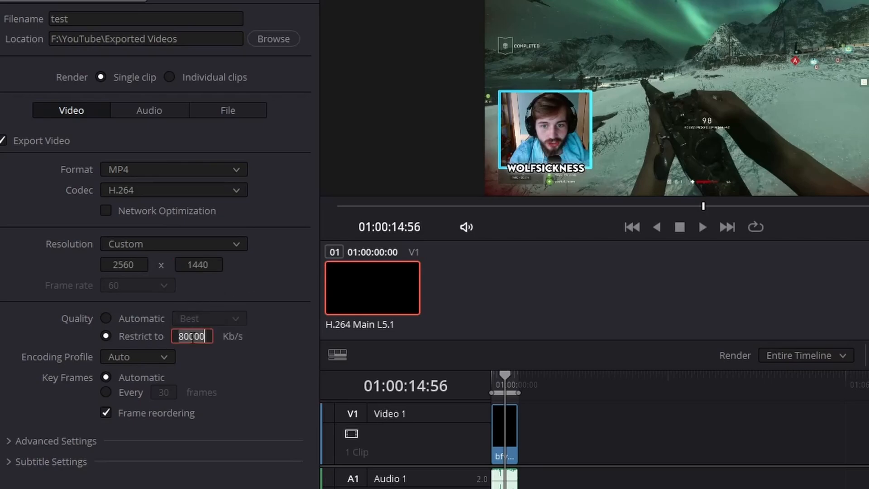
type("1")
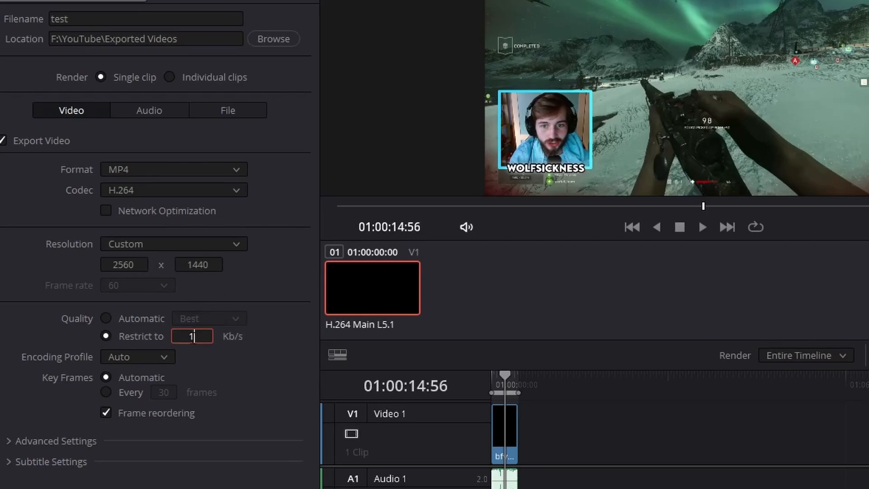
type("6000")
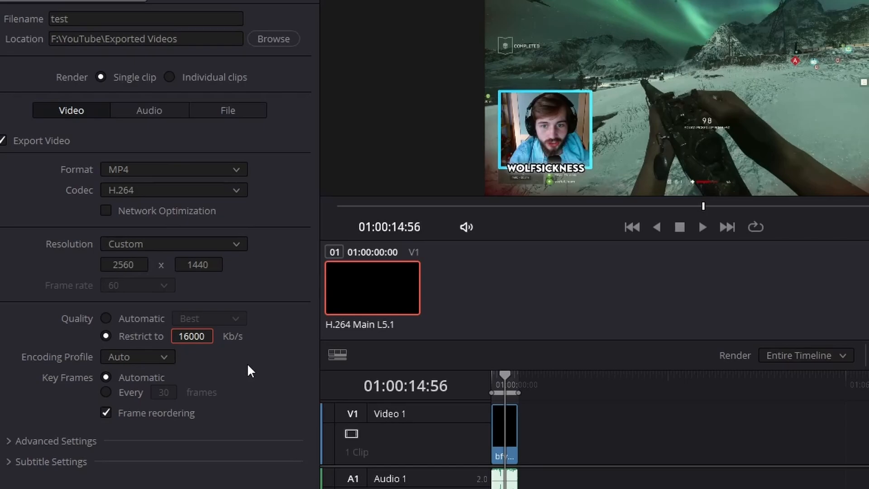
left_click(192, 335)
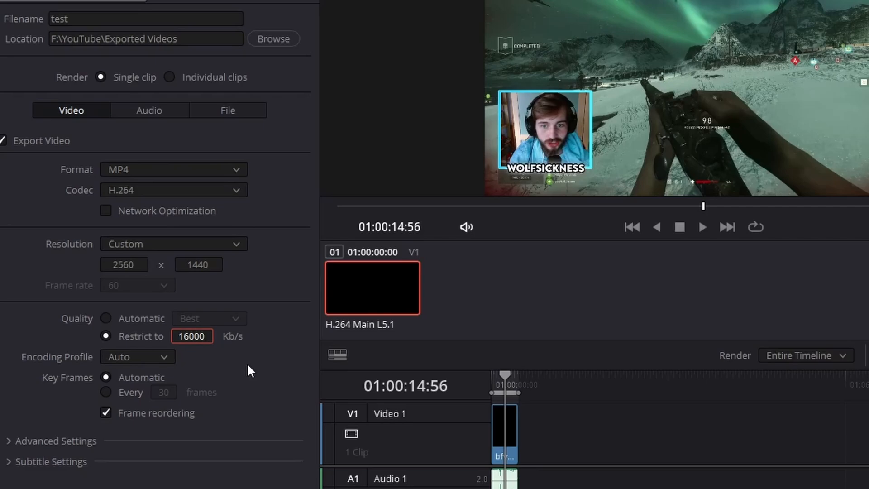
left_click(192, 336)
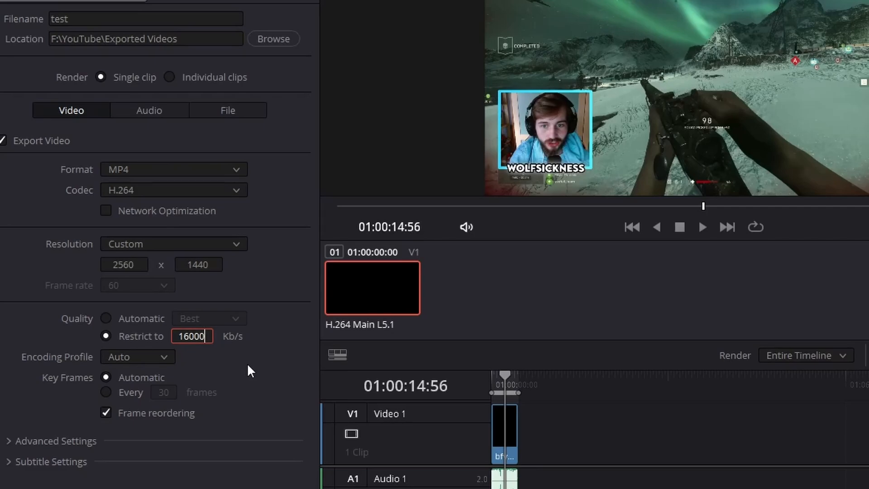
mouse_move(145, 8)
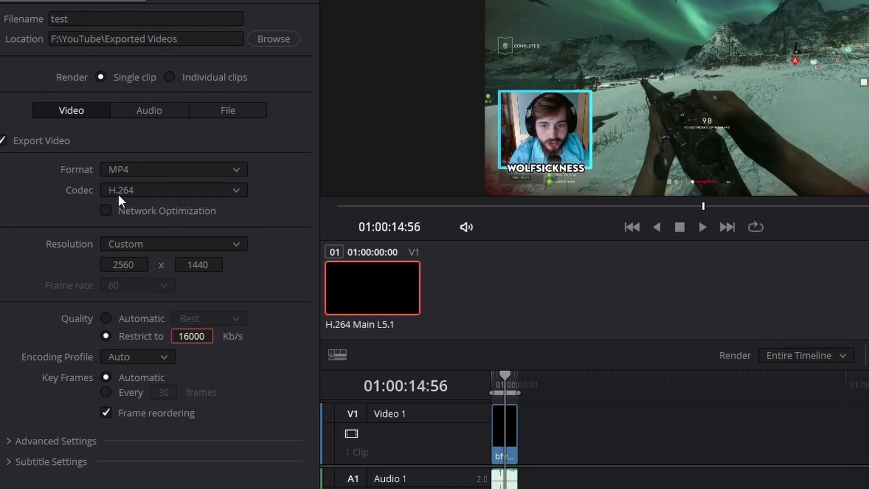
mouse_move(131, 253)
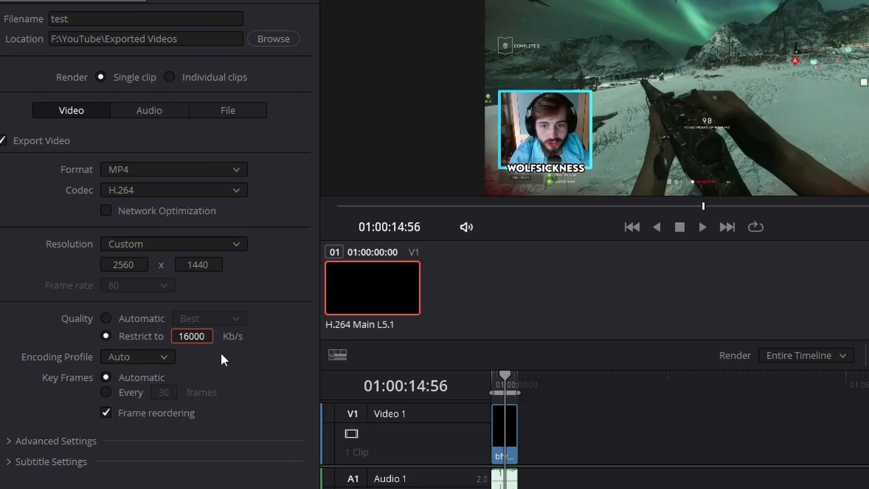
mouse_move(268, 418)
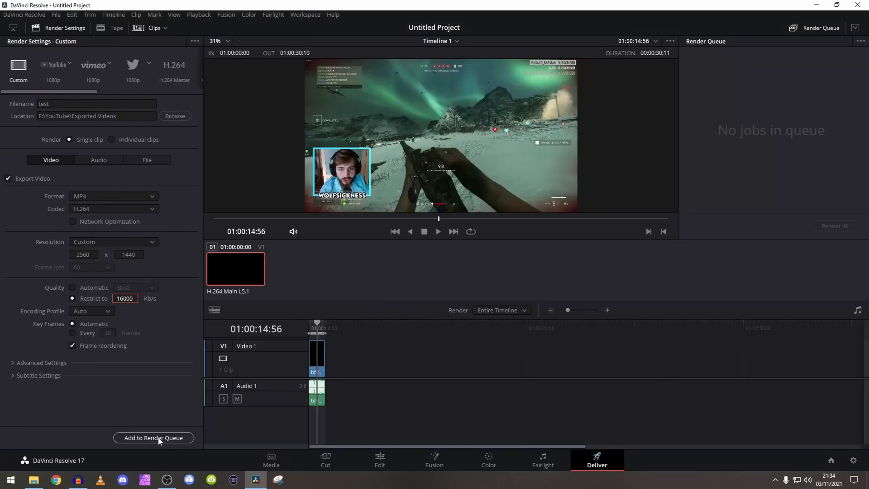
Step: Add the job to the render queue, accept the higher-resolution warning, and render all
left_click(154, 437)
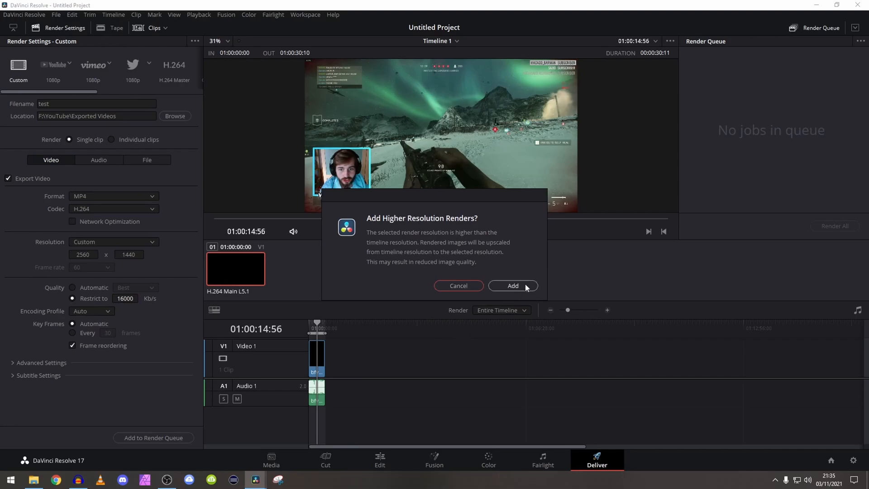
left_click(511, 285)
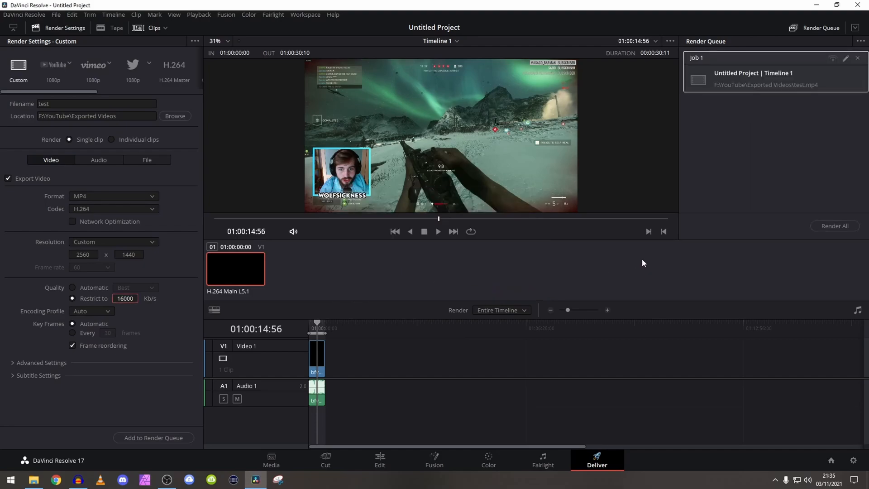
mouse_move(748, 241)
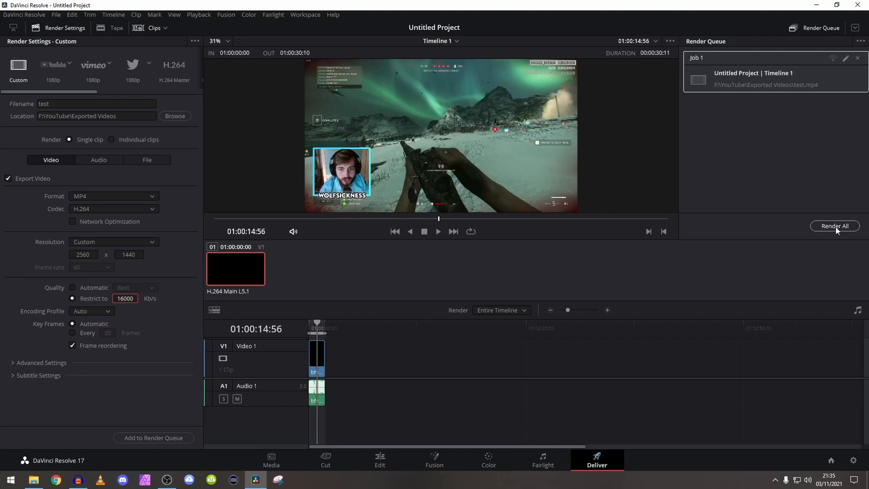
left_click(835, 226)
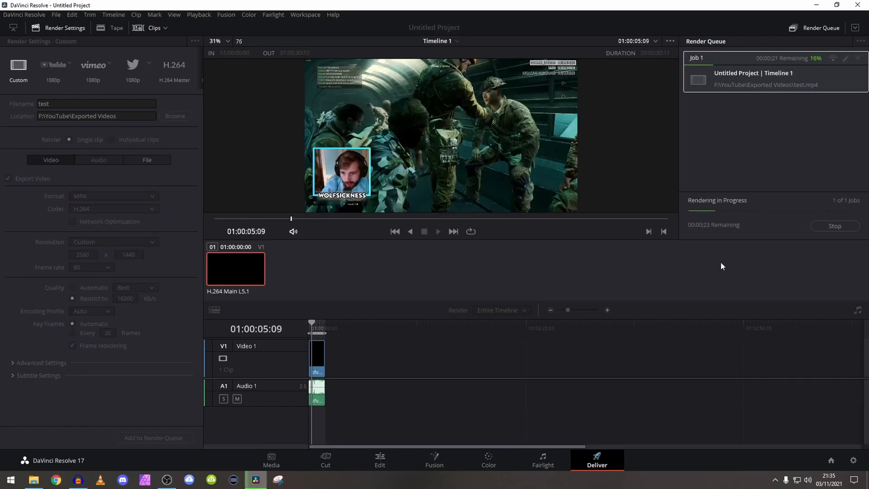